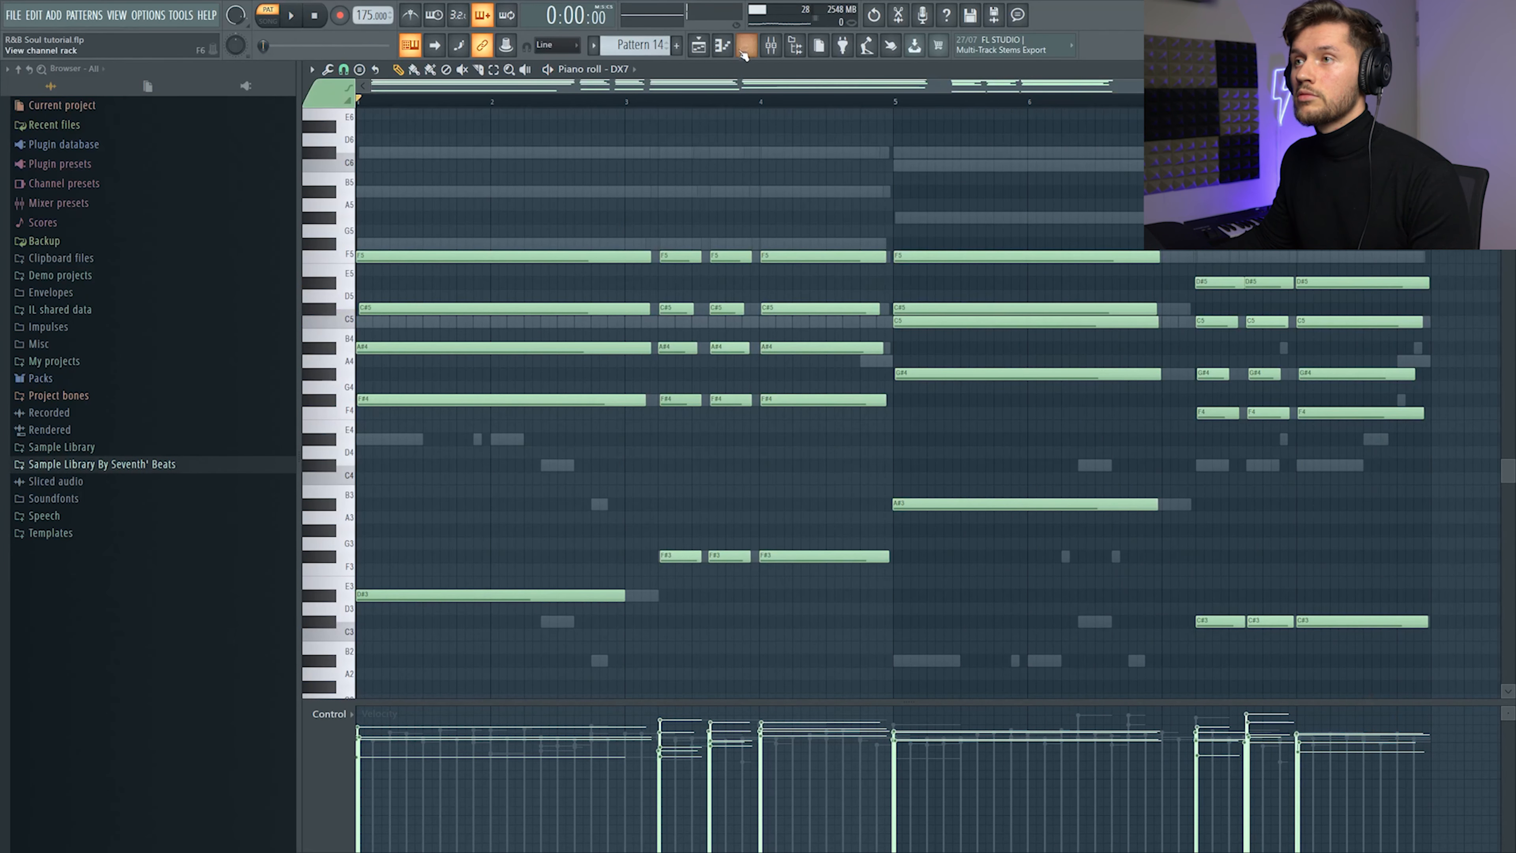
# Step: Bring up the channel rack and let Analog Lab 4 play alongside the DX7 chords
pyautogui.click(748, 44)
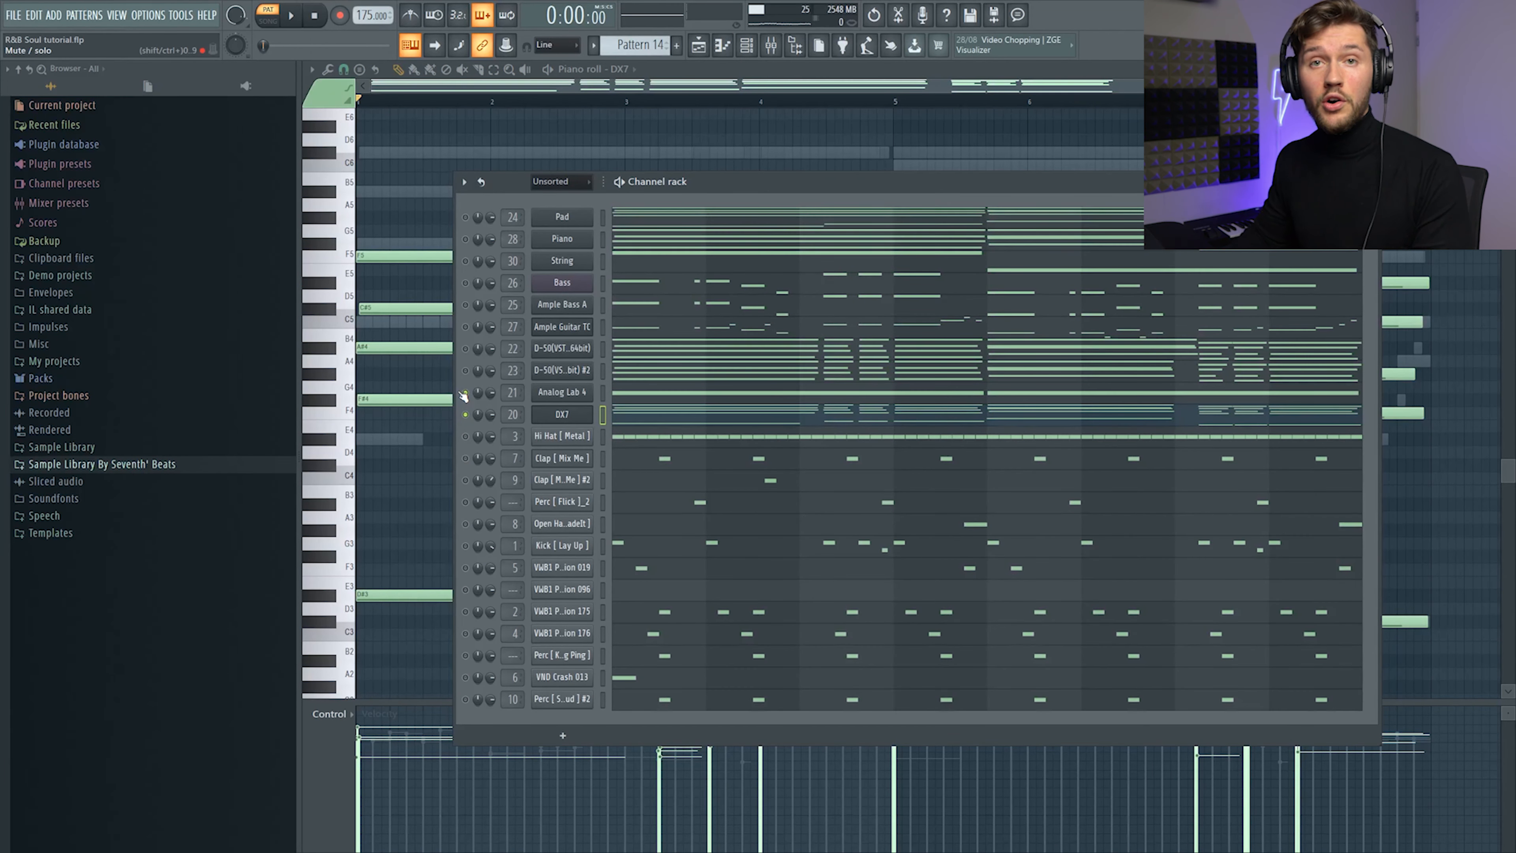
pyautogui.click(562, 393)
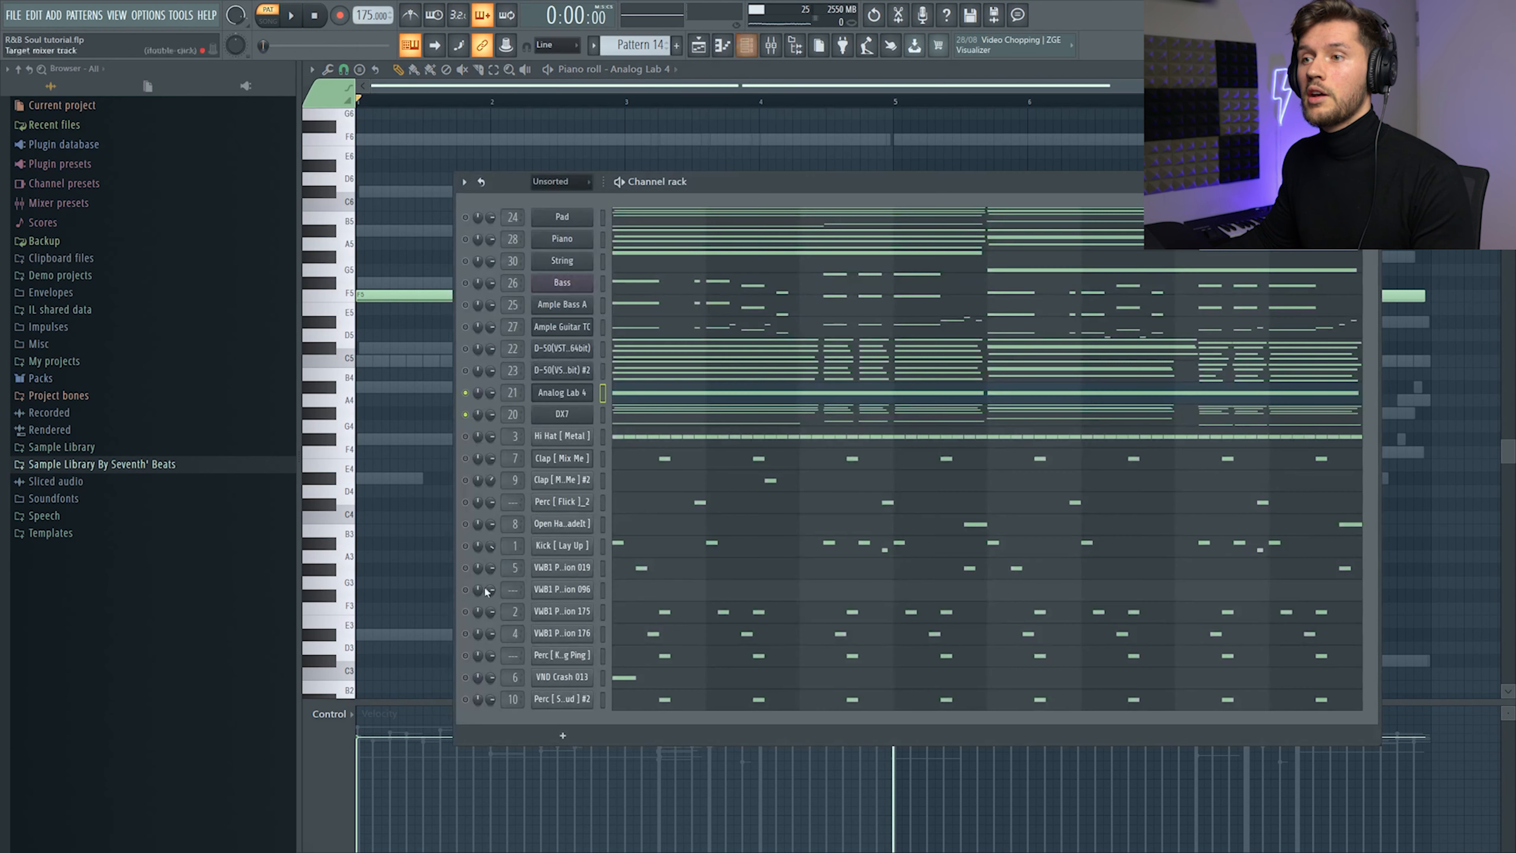
# Step: Add the second D-50 layer to playback and bring up its synth window on the Jazz Guitar Duo patch
pyautogui.click(563, 393)
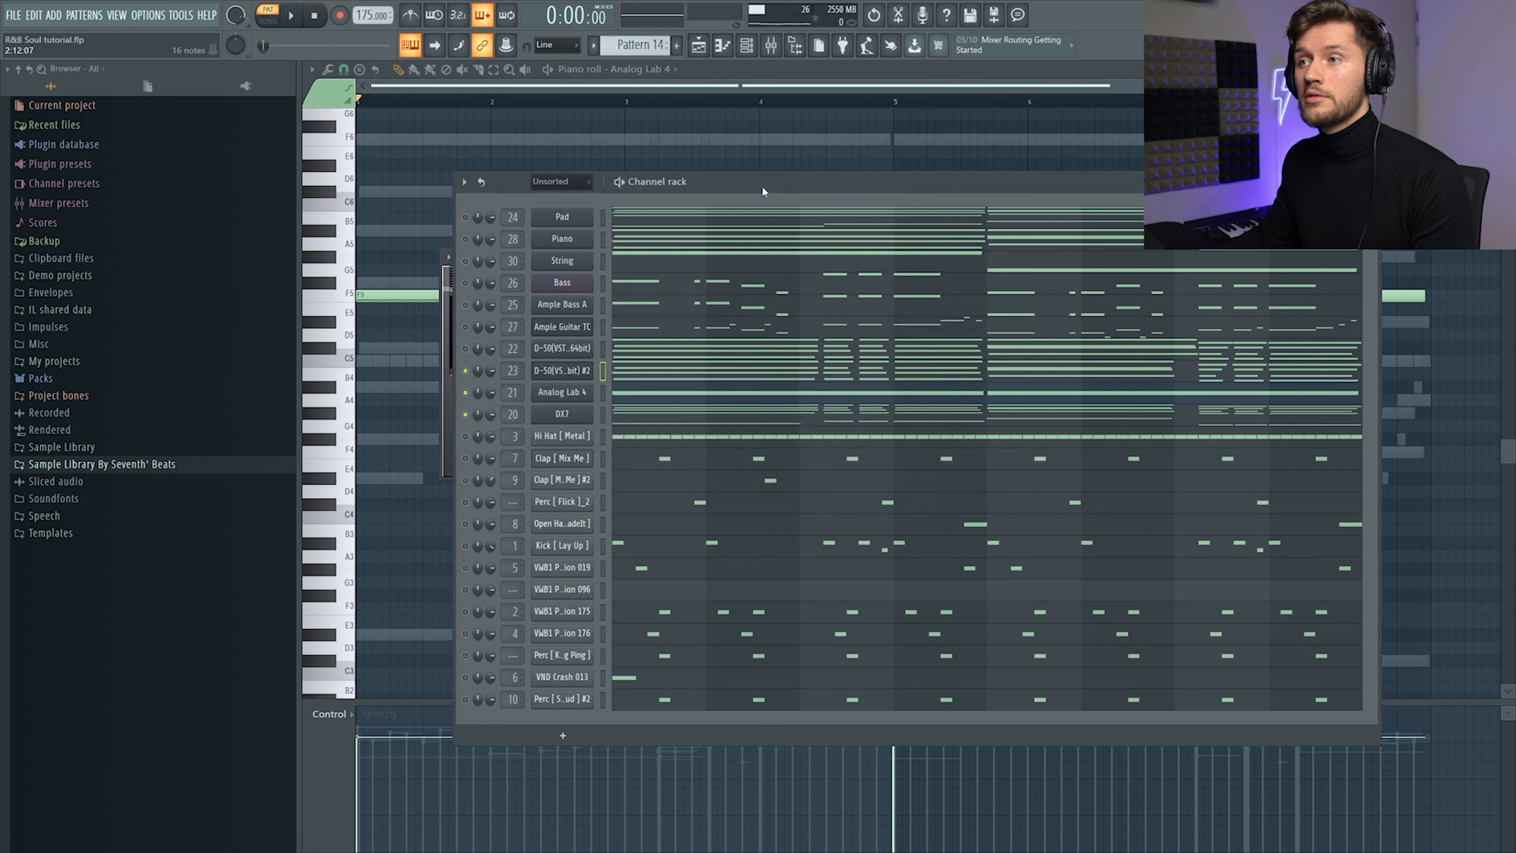
pyautogui.click(291, 15)
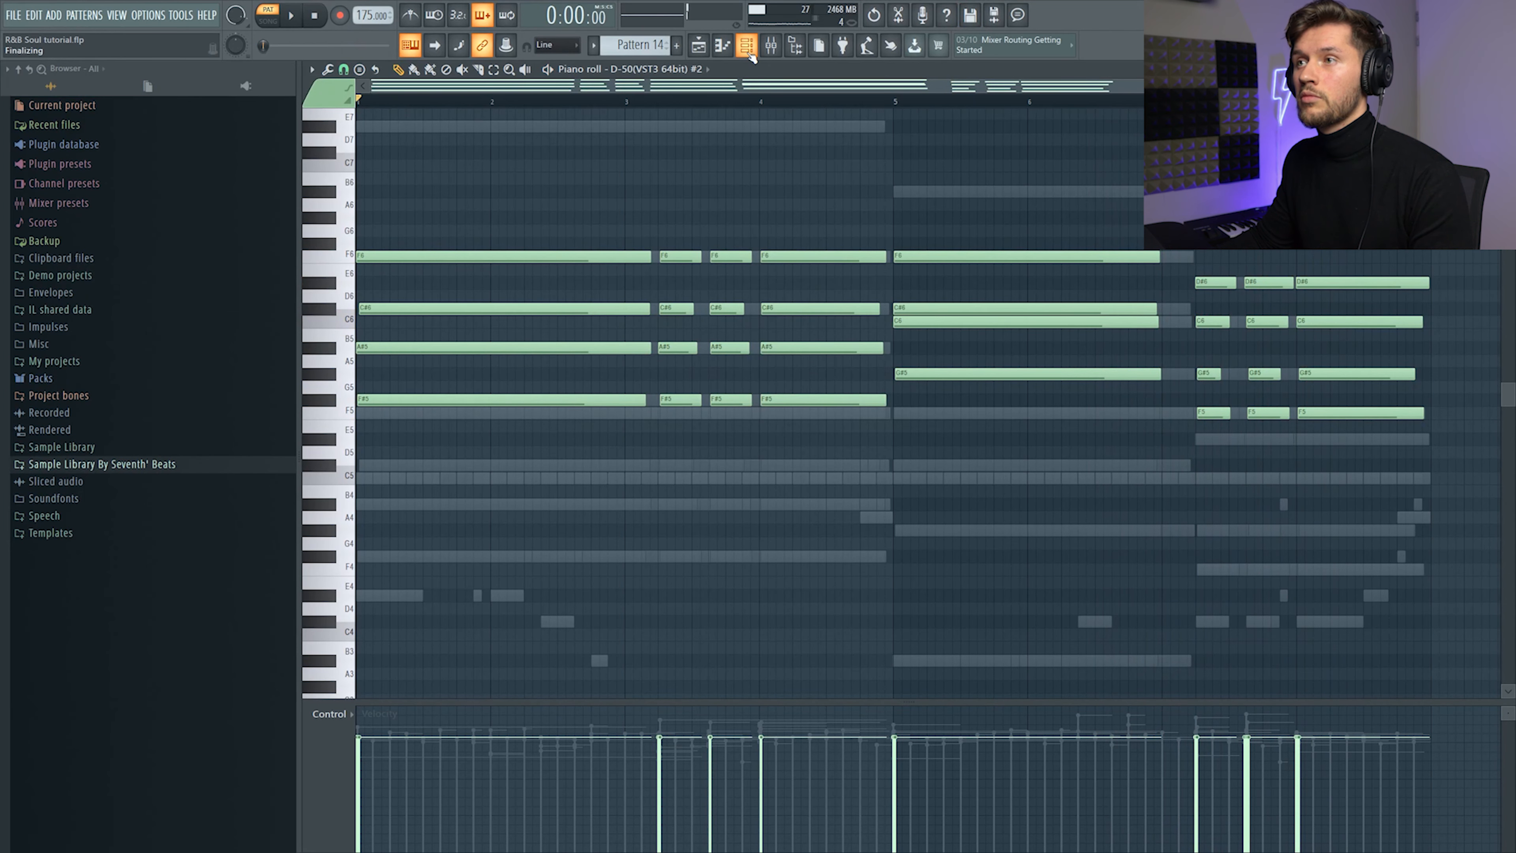
pyautogui.click(747, 45)
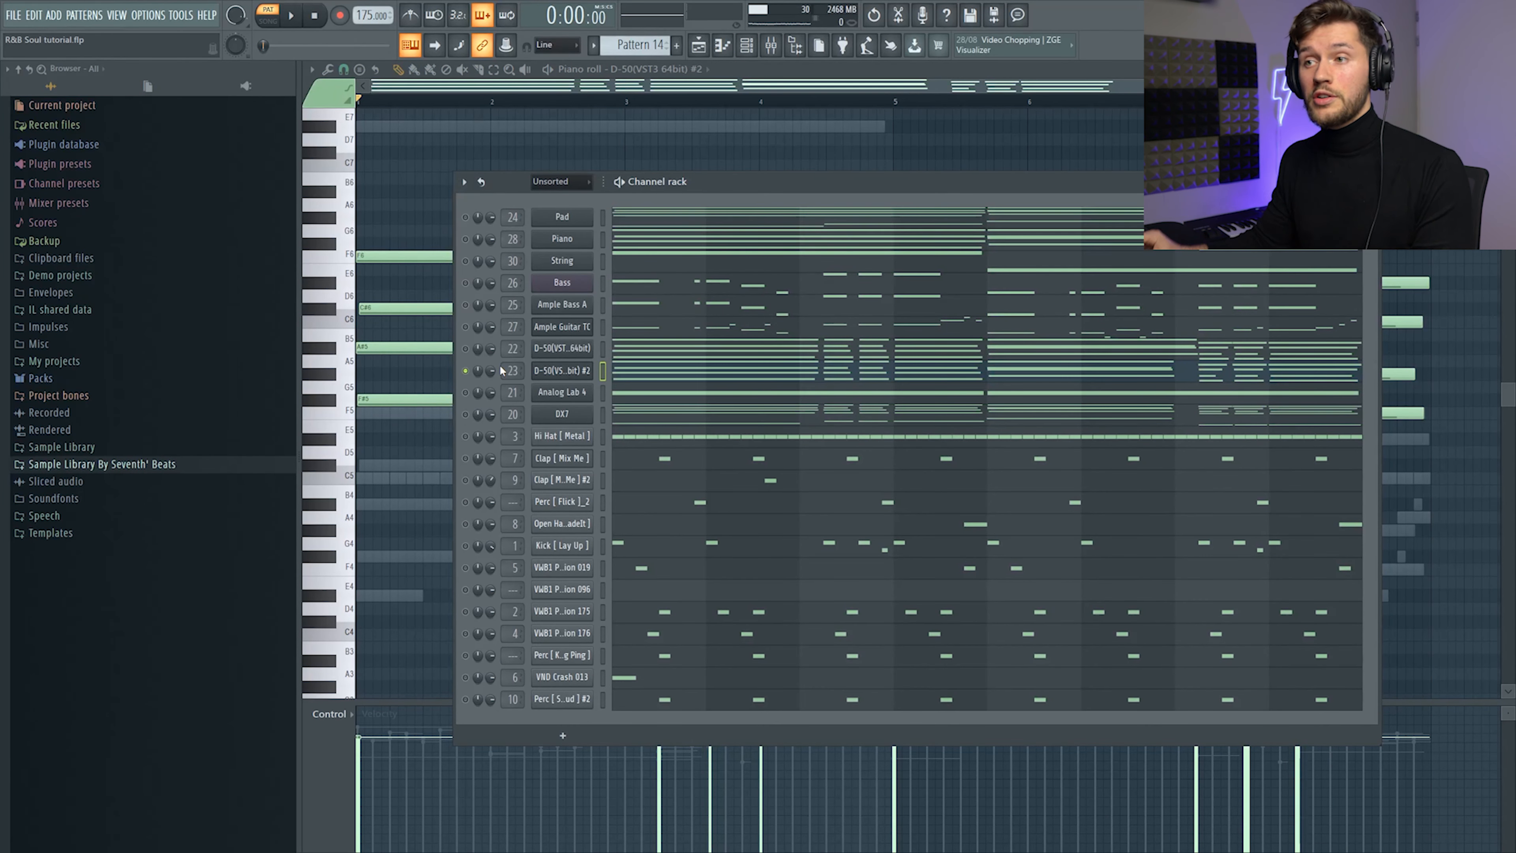
pyautogui.click(562, 371)
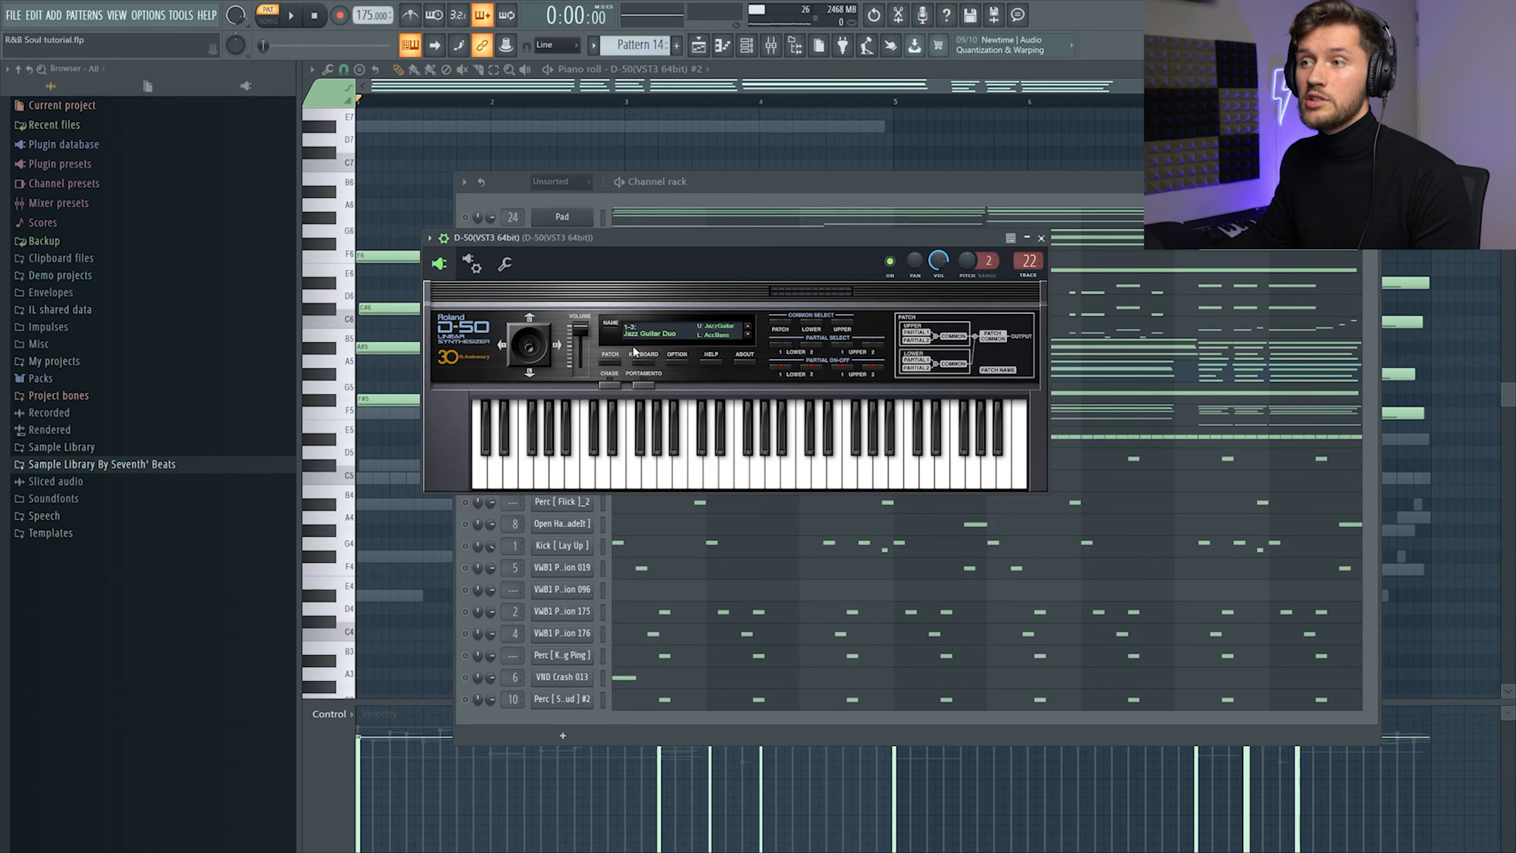
# Step: Close the D-50 synth window
pyautogui.click(1041, 239)
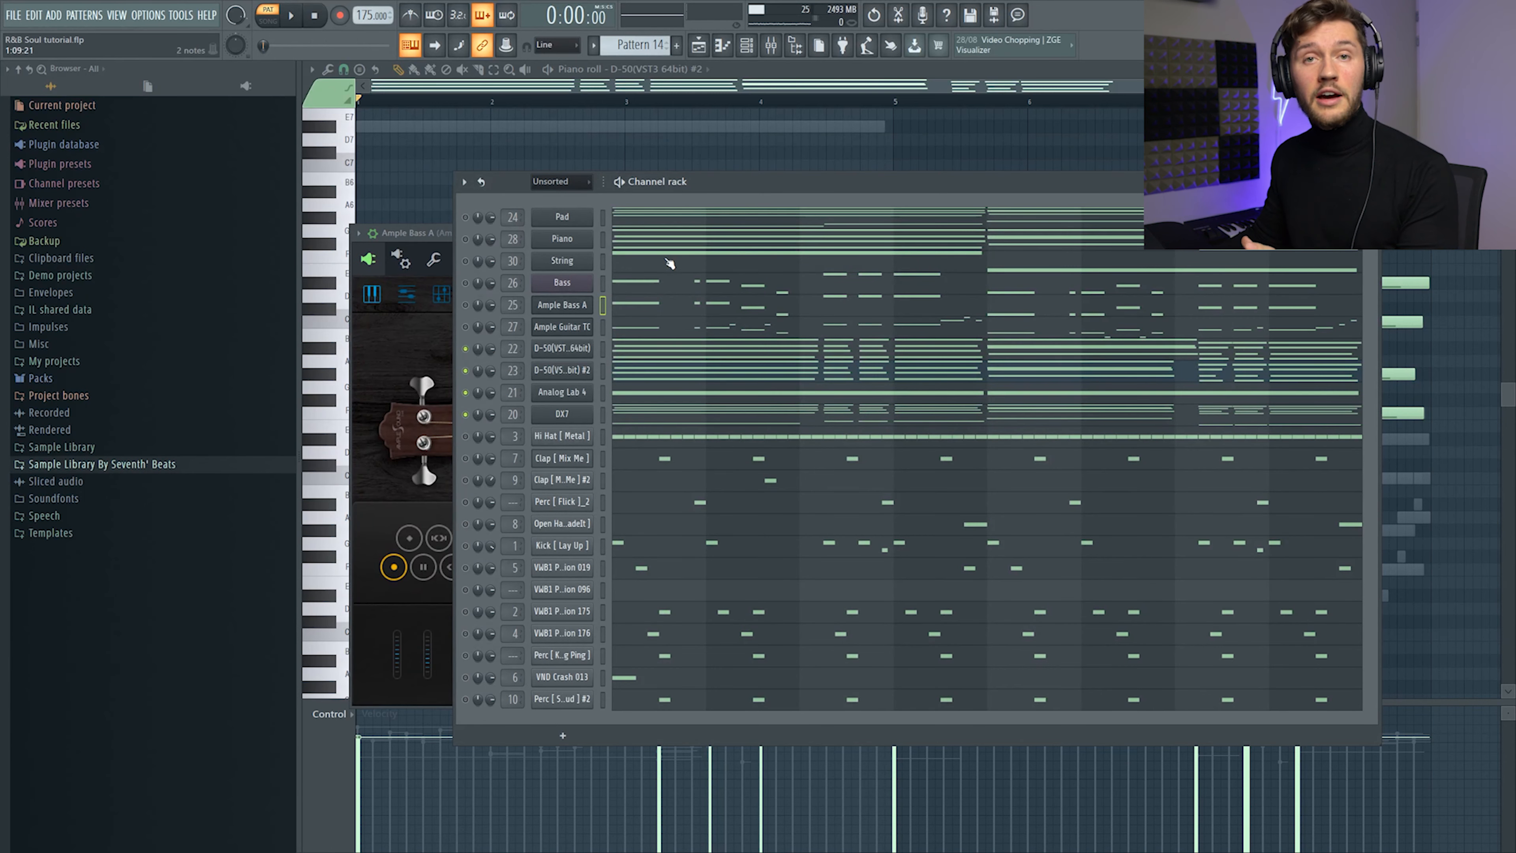
# Step: Close the Ample Bass window and solo the Bass and Ample Bass A layers
pyautogui.click(562, 305)
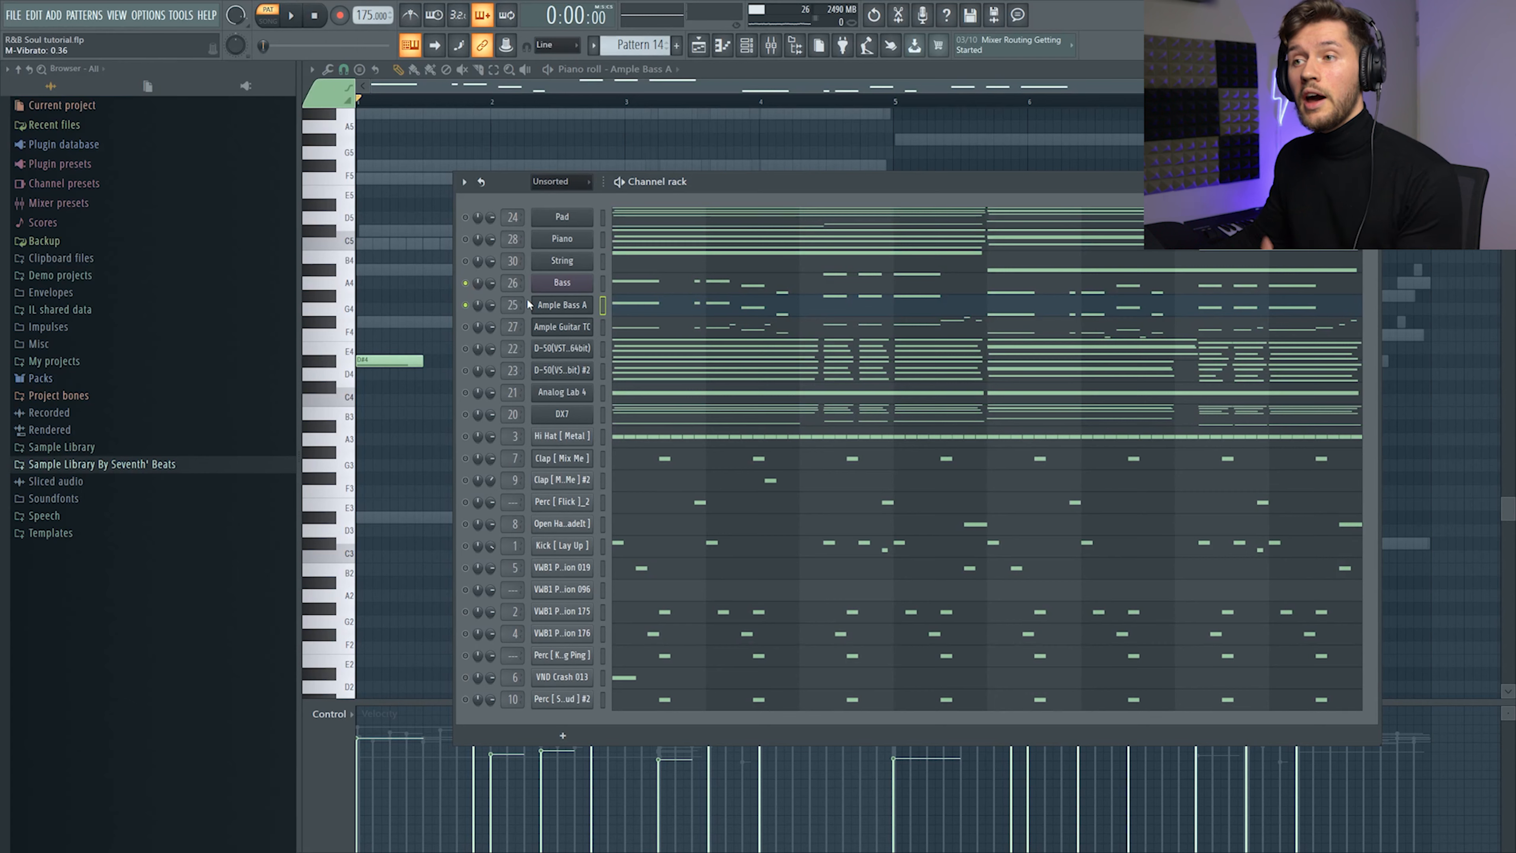
pyautogui.click(563, 283)
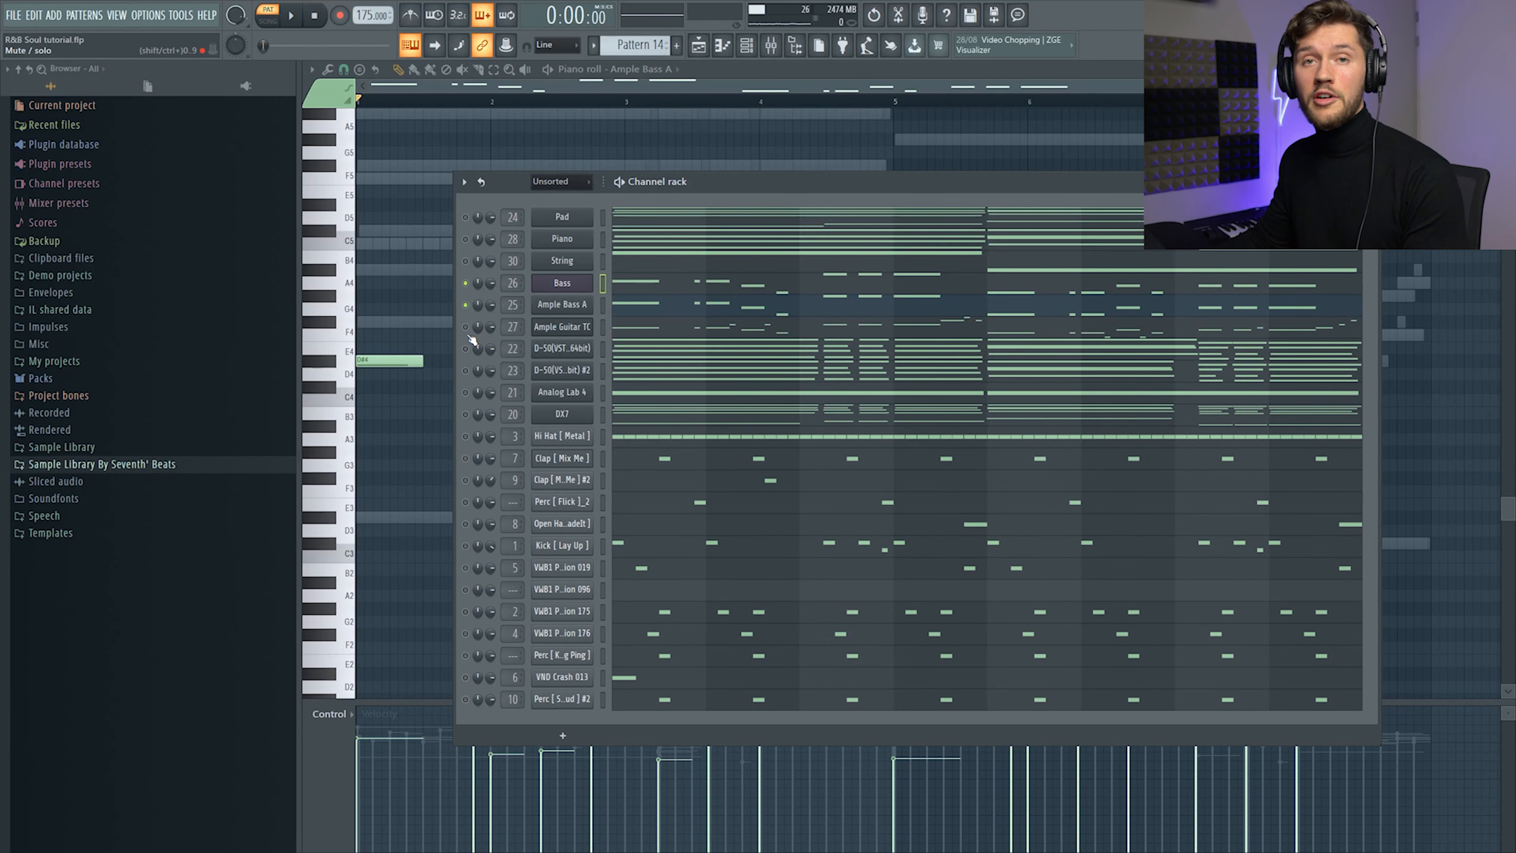
# Step: Add Ample Guitar TC to the playing bass layers
pyautogui.click(569, 330)
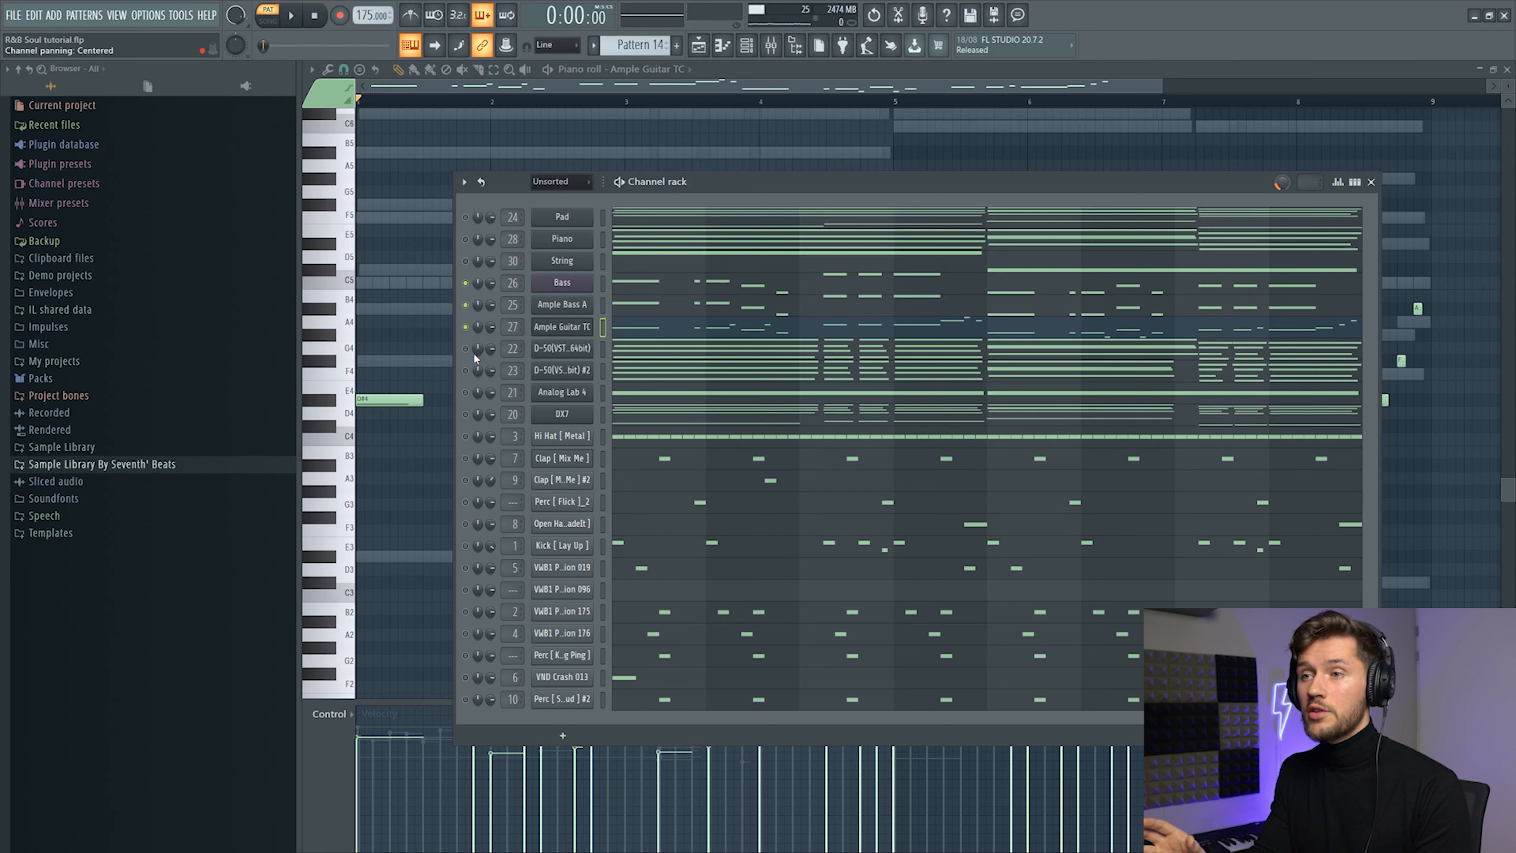
# Step: Show the channel rack over the piano roll and select the String channel
pyautogui.click(290, 15)
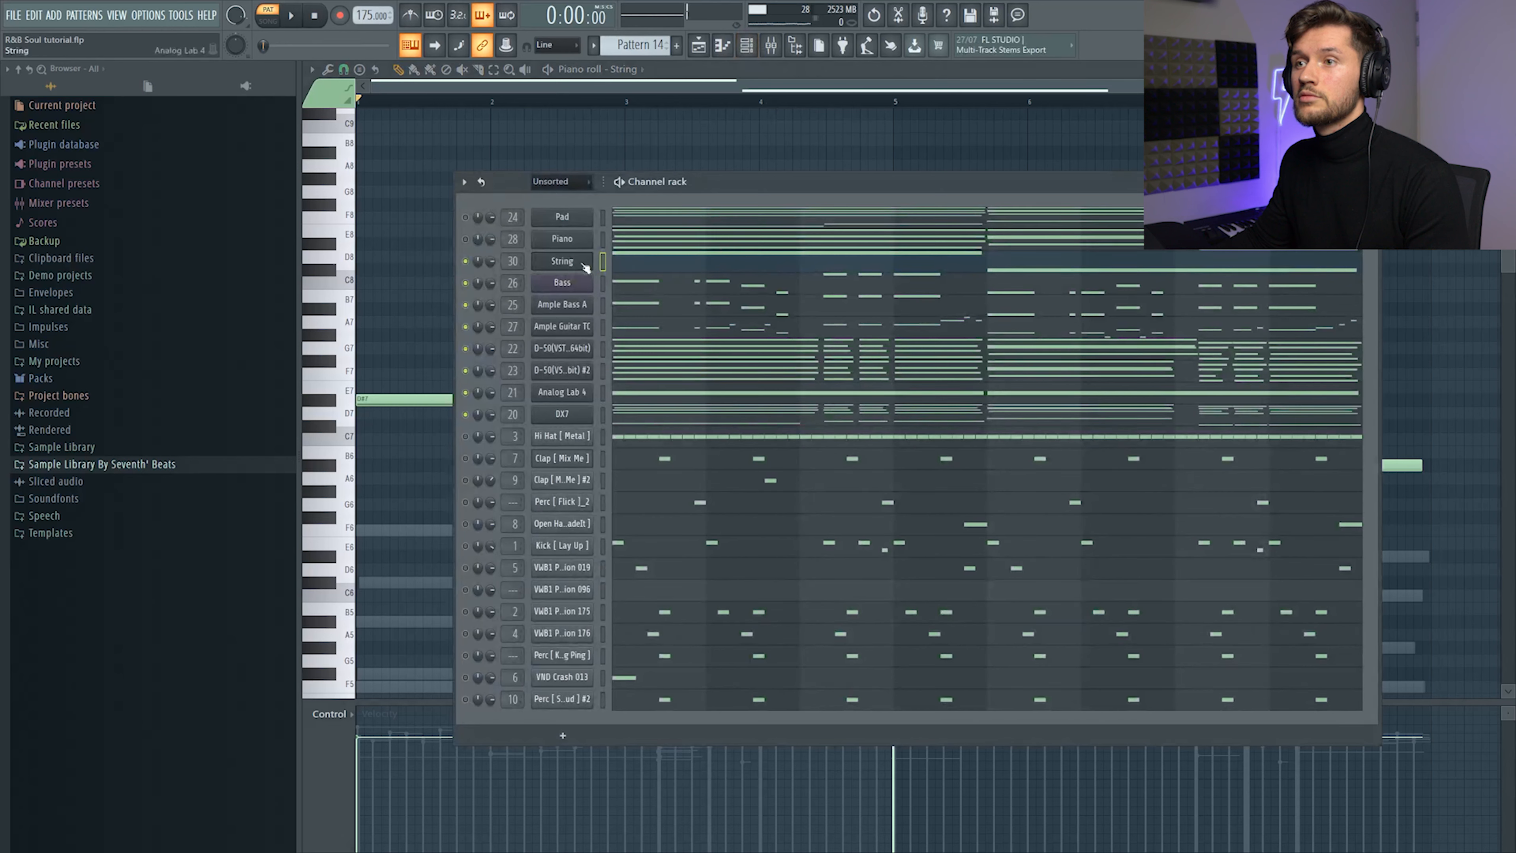
pyautogui.click(562, 260)
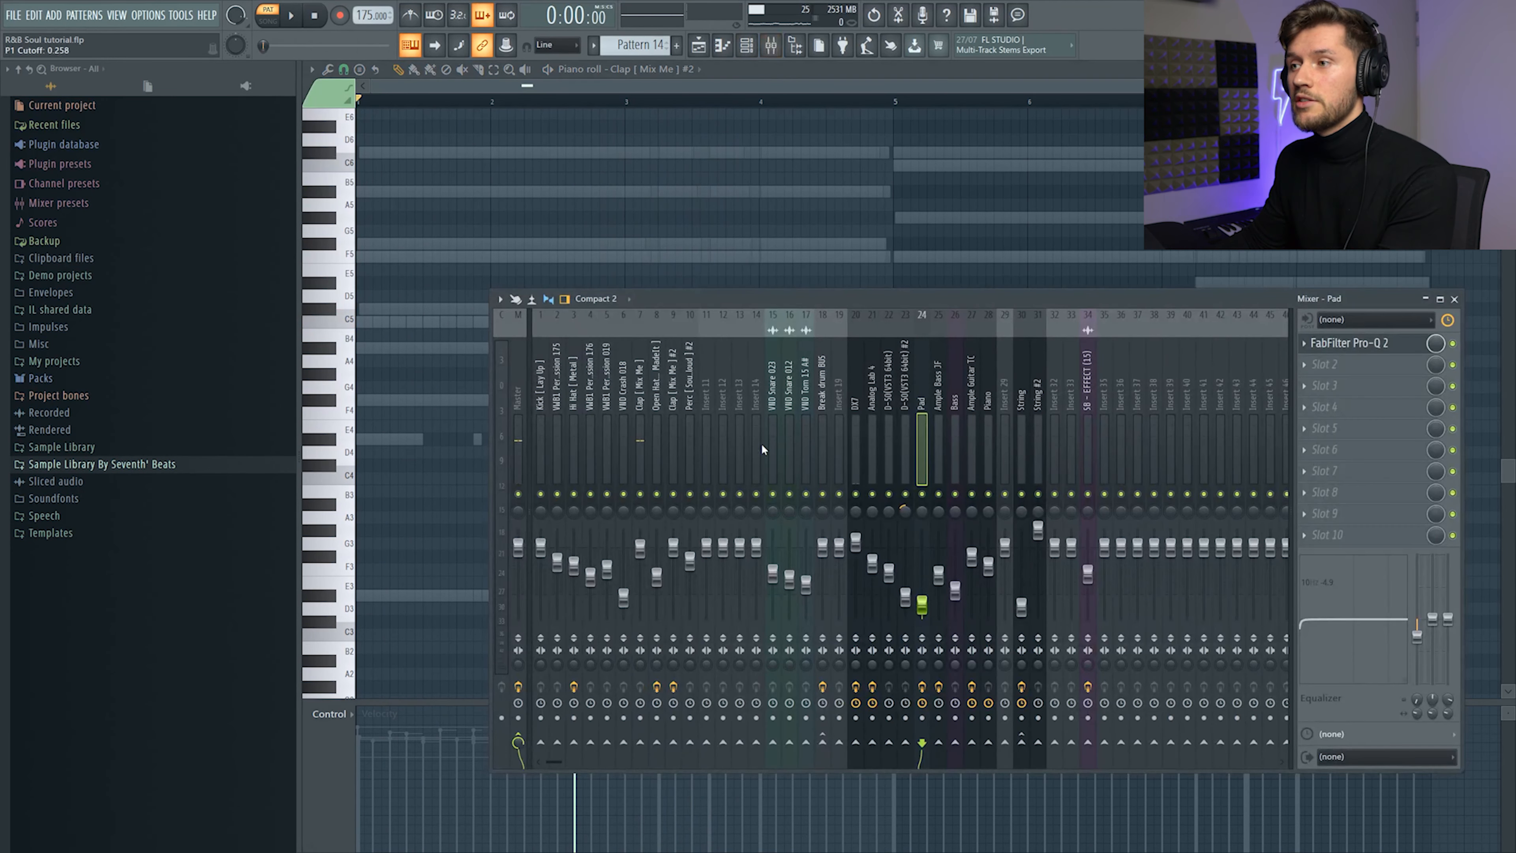
# Step: Show the Clap [ Mix Me ] #2 insert's effects and bring up its Fruity Reeverb 2 settings
pyautogui.click(673, 441)
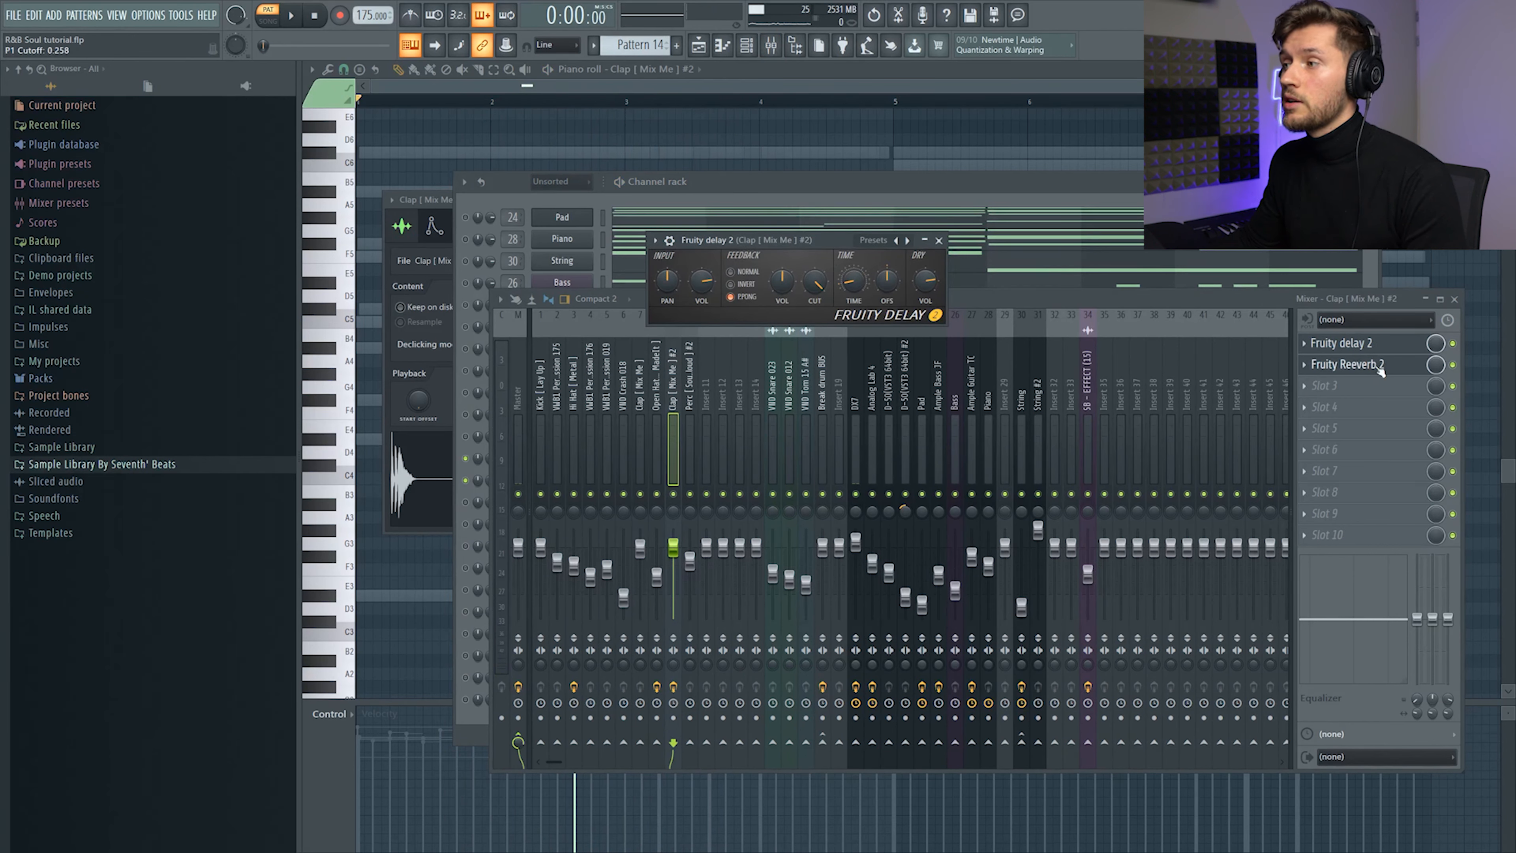
pyautogui.click(1349, 365)
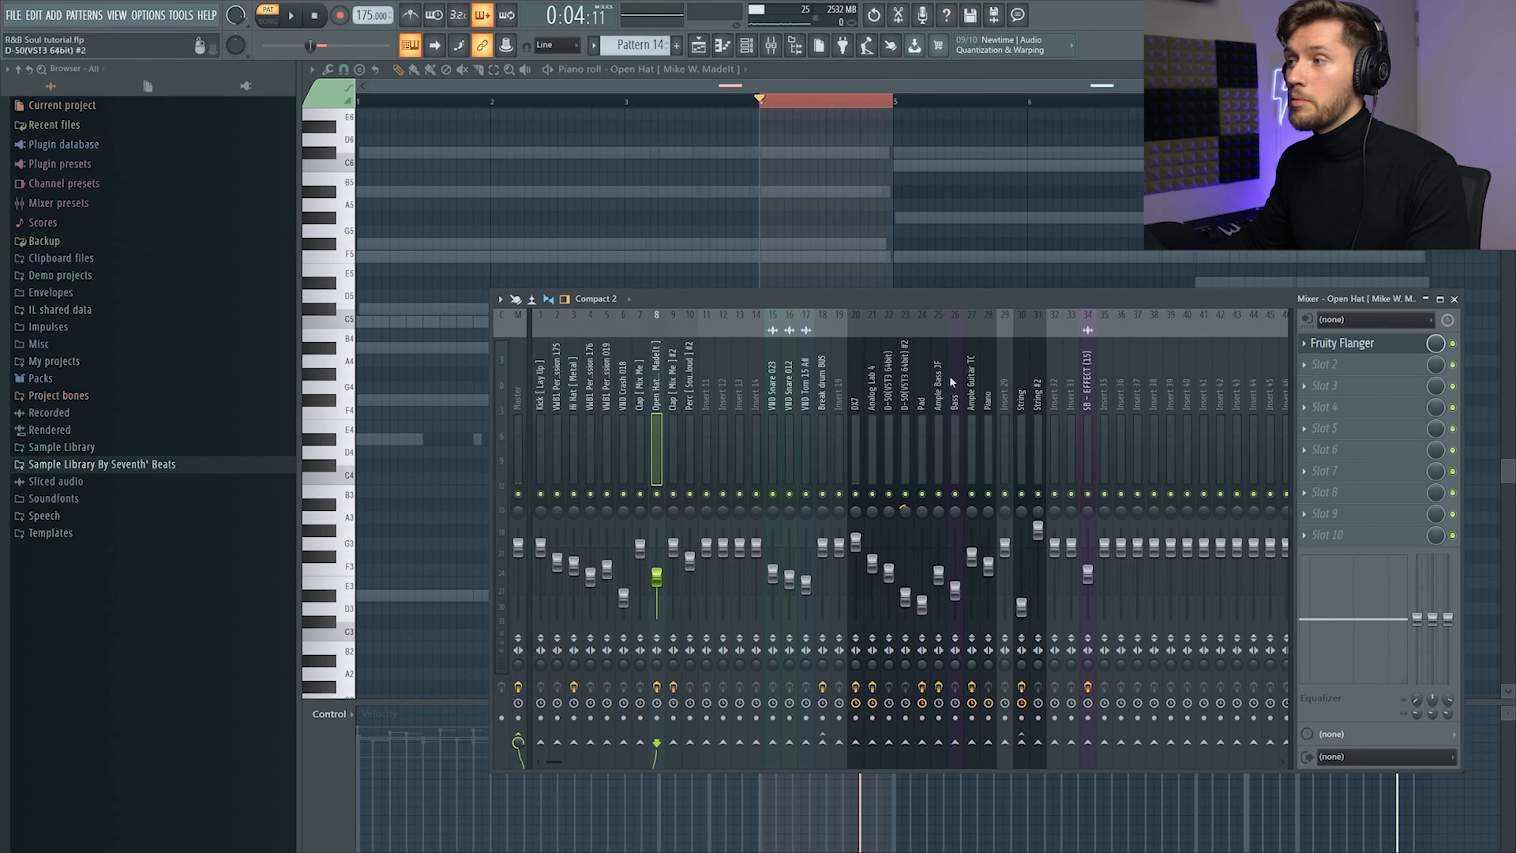
# Step: Bring up the Open Hat's Fruity Flanger settings and move the panel aside
pyautogui.click(1343, 343)
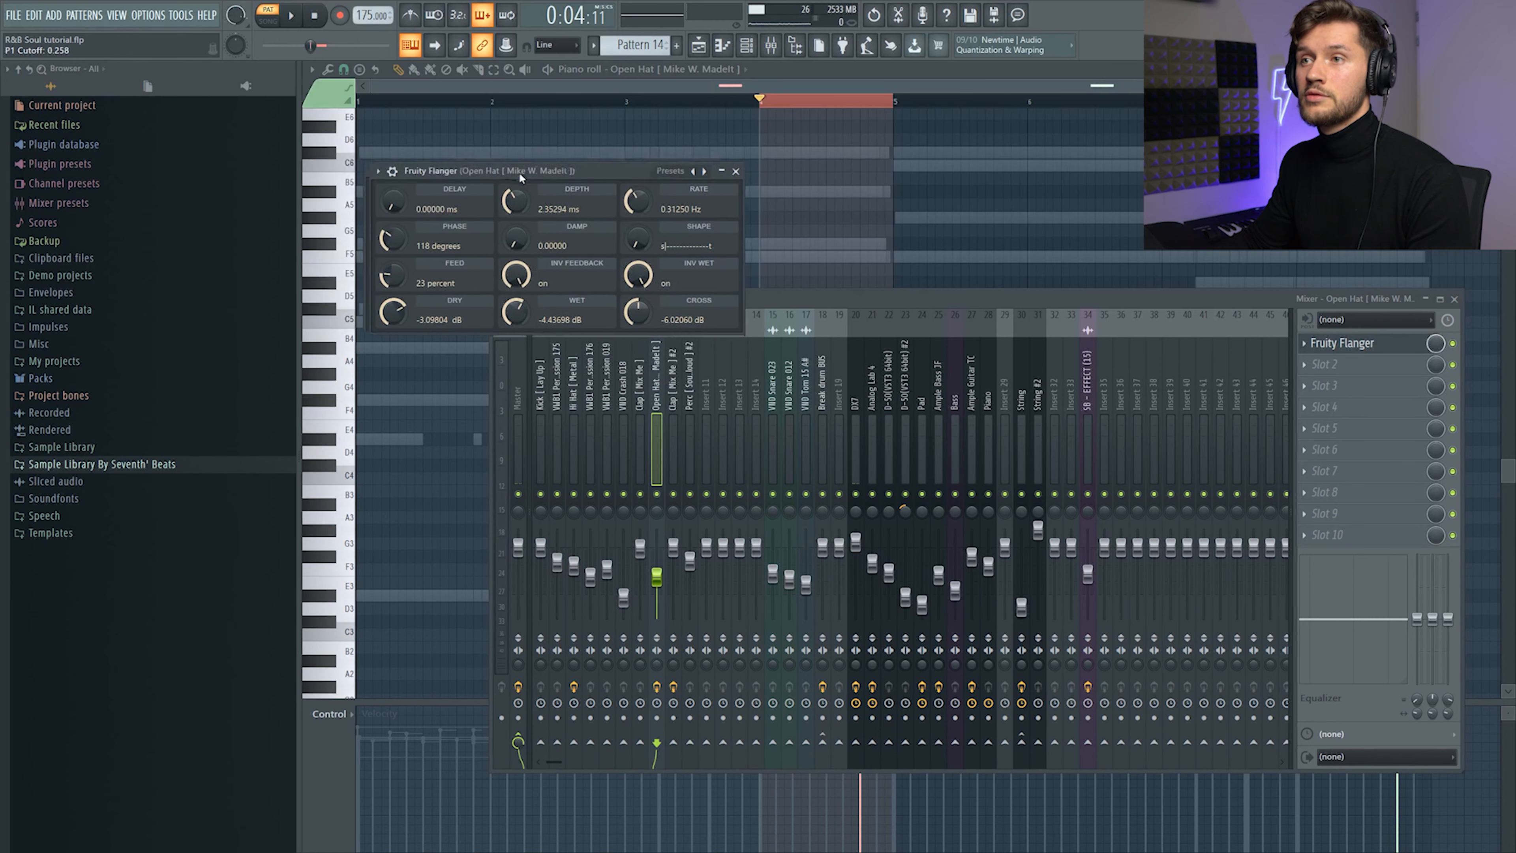
pyautogui.moveTo(521, 171); pyautogui.dragTo(617, 216)
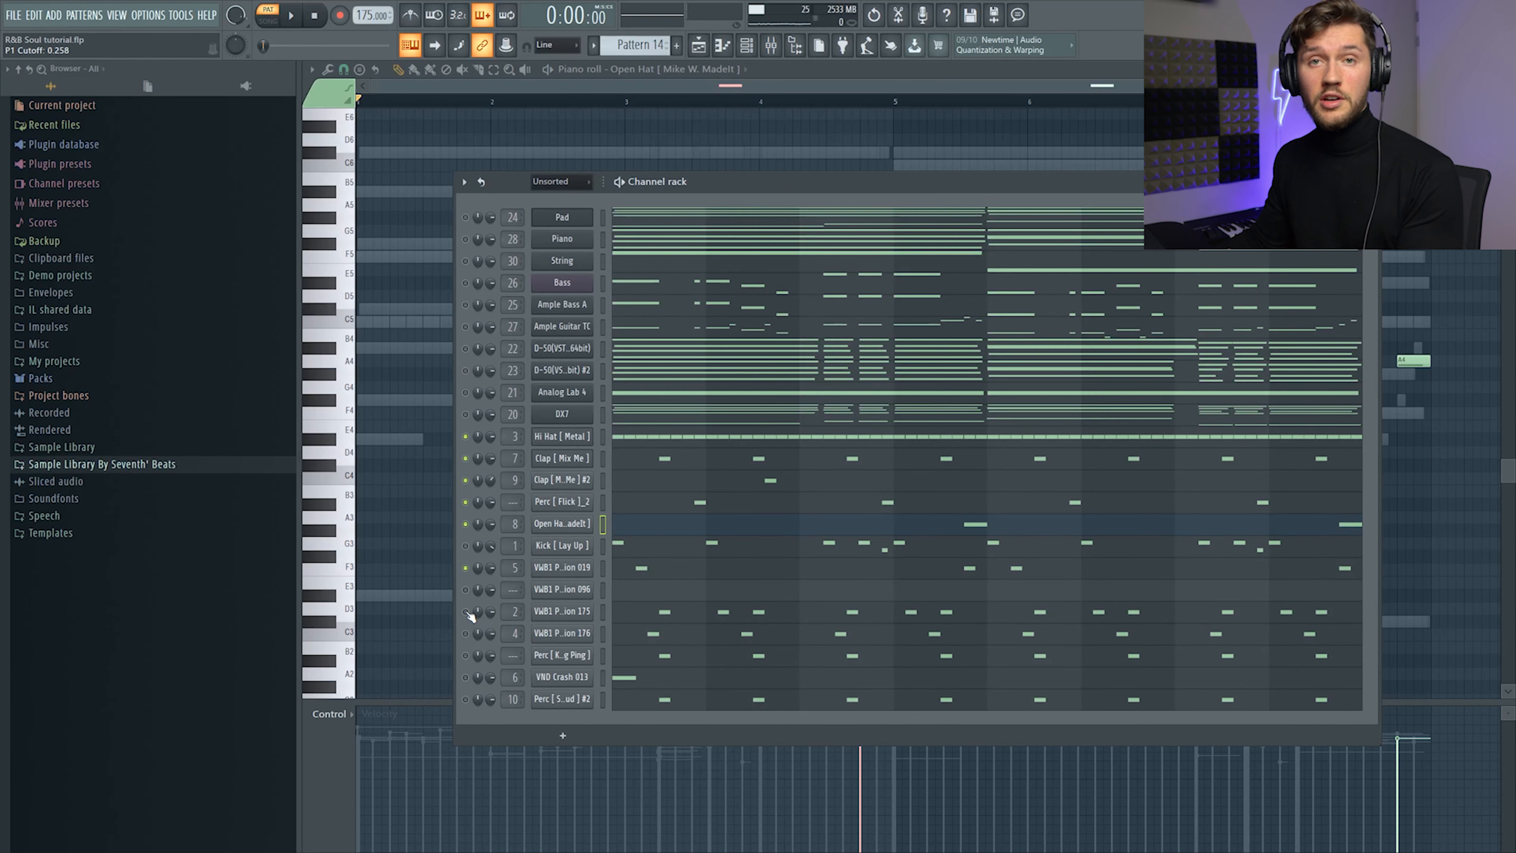
# Step: Bring up the playlist arrangement of the beat's pattern and automation clips
pyautogui.click(292, 15)
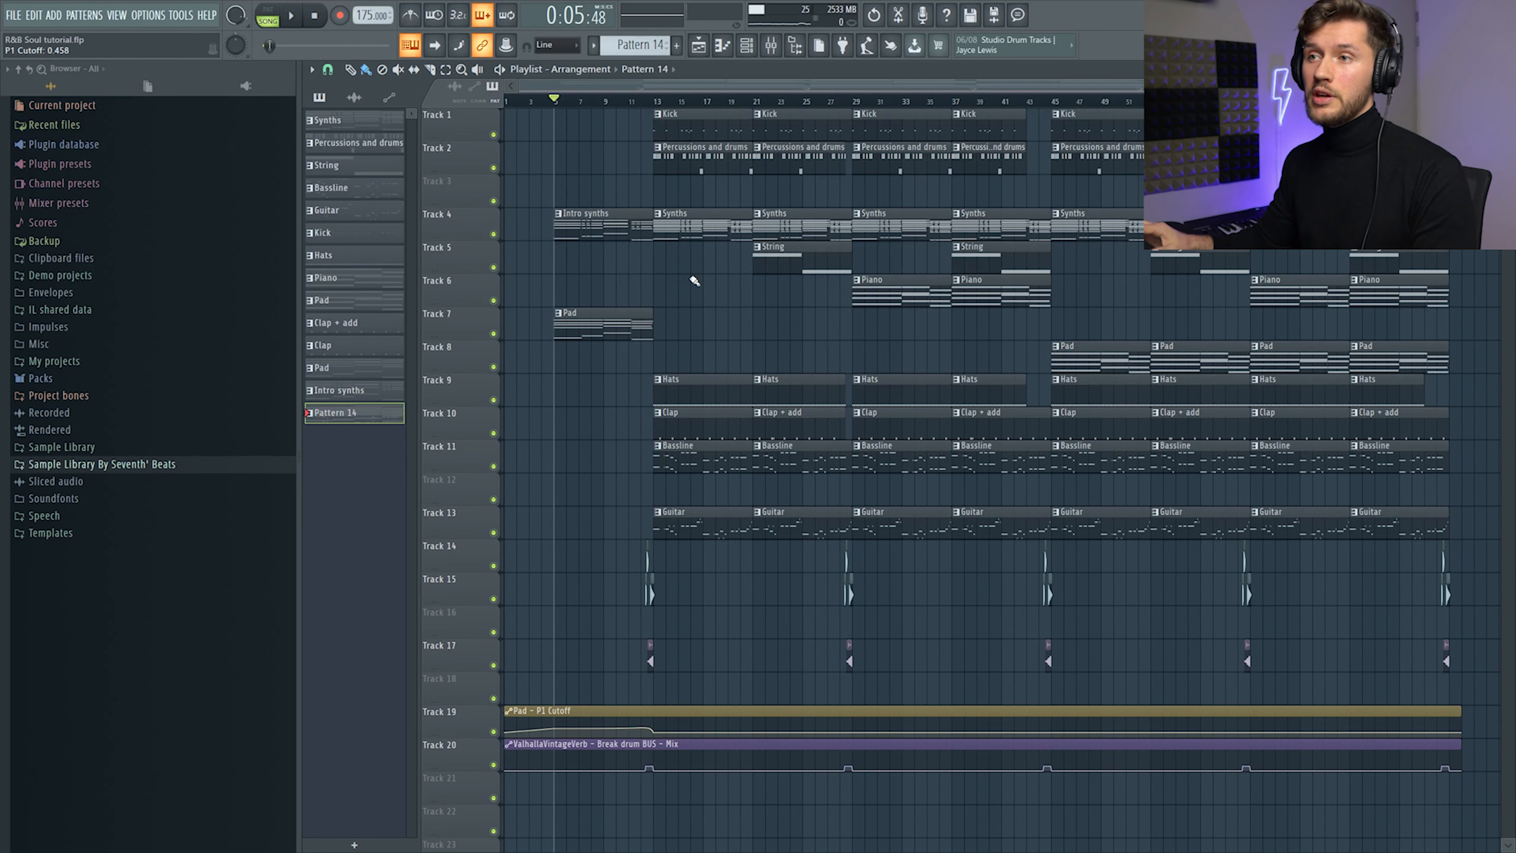
pyautogui.click(338, 390)
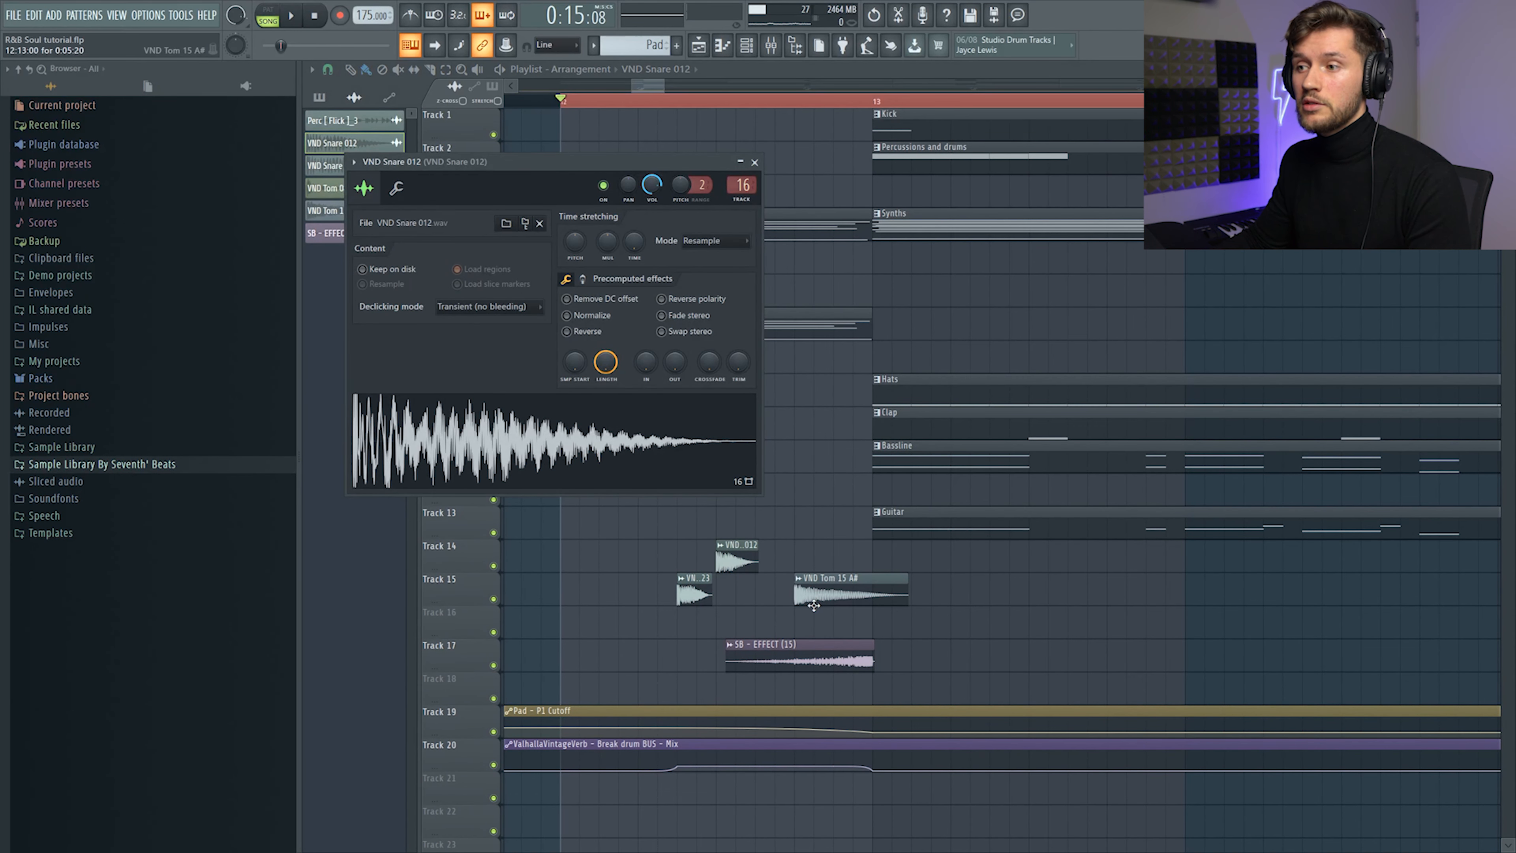
# Step: Inspect the SB - EFFECT (15) sample's settings in the drum break, then close them
pyautogui.click(824, 594)
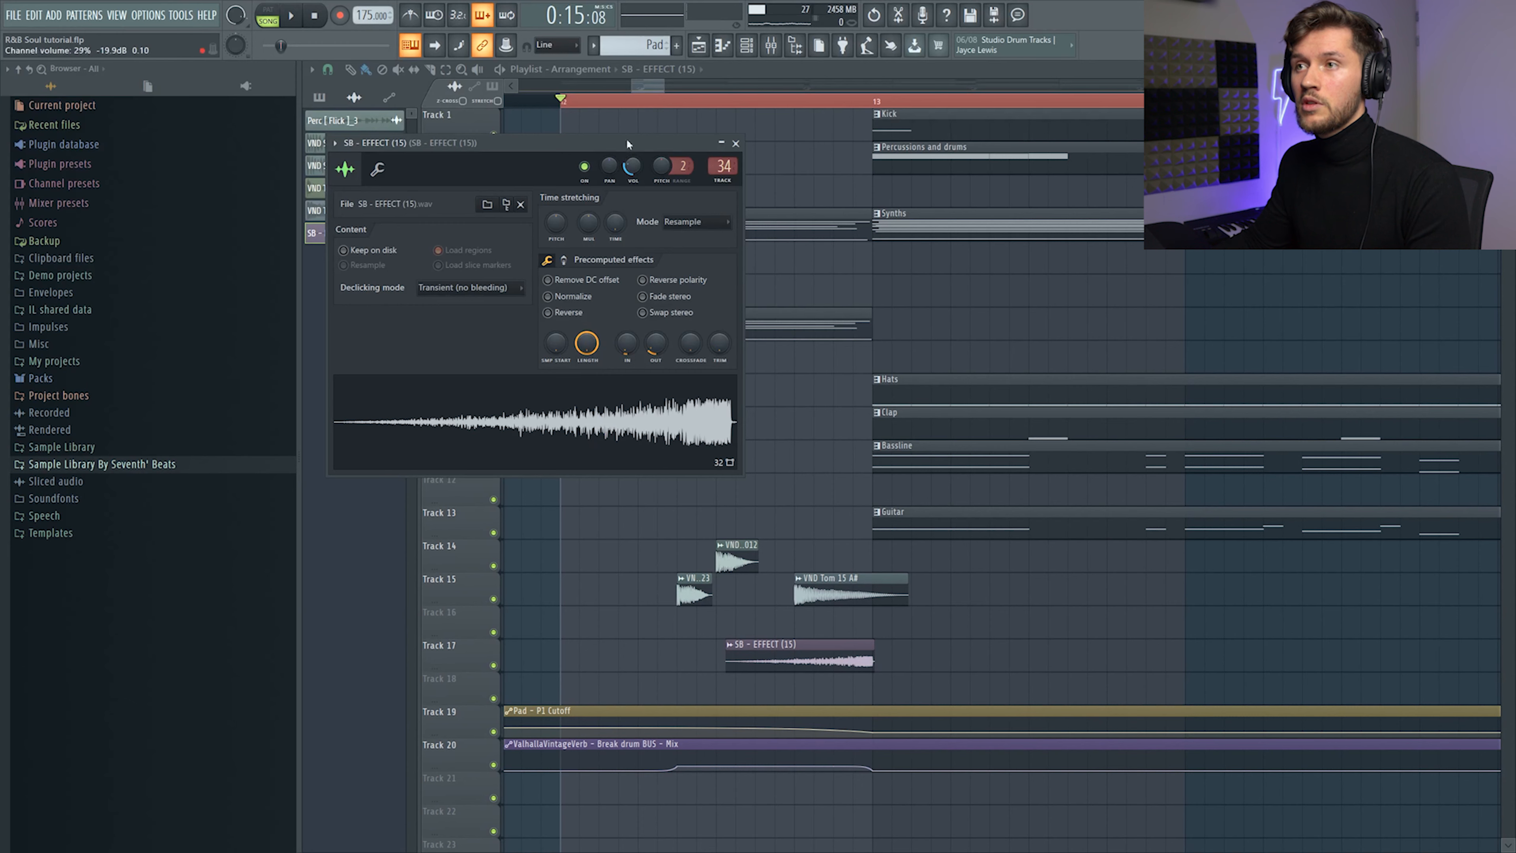
pyautogui.click(736, 143)
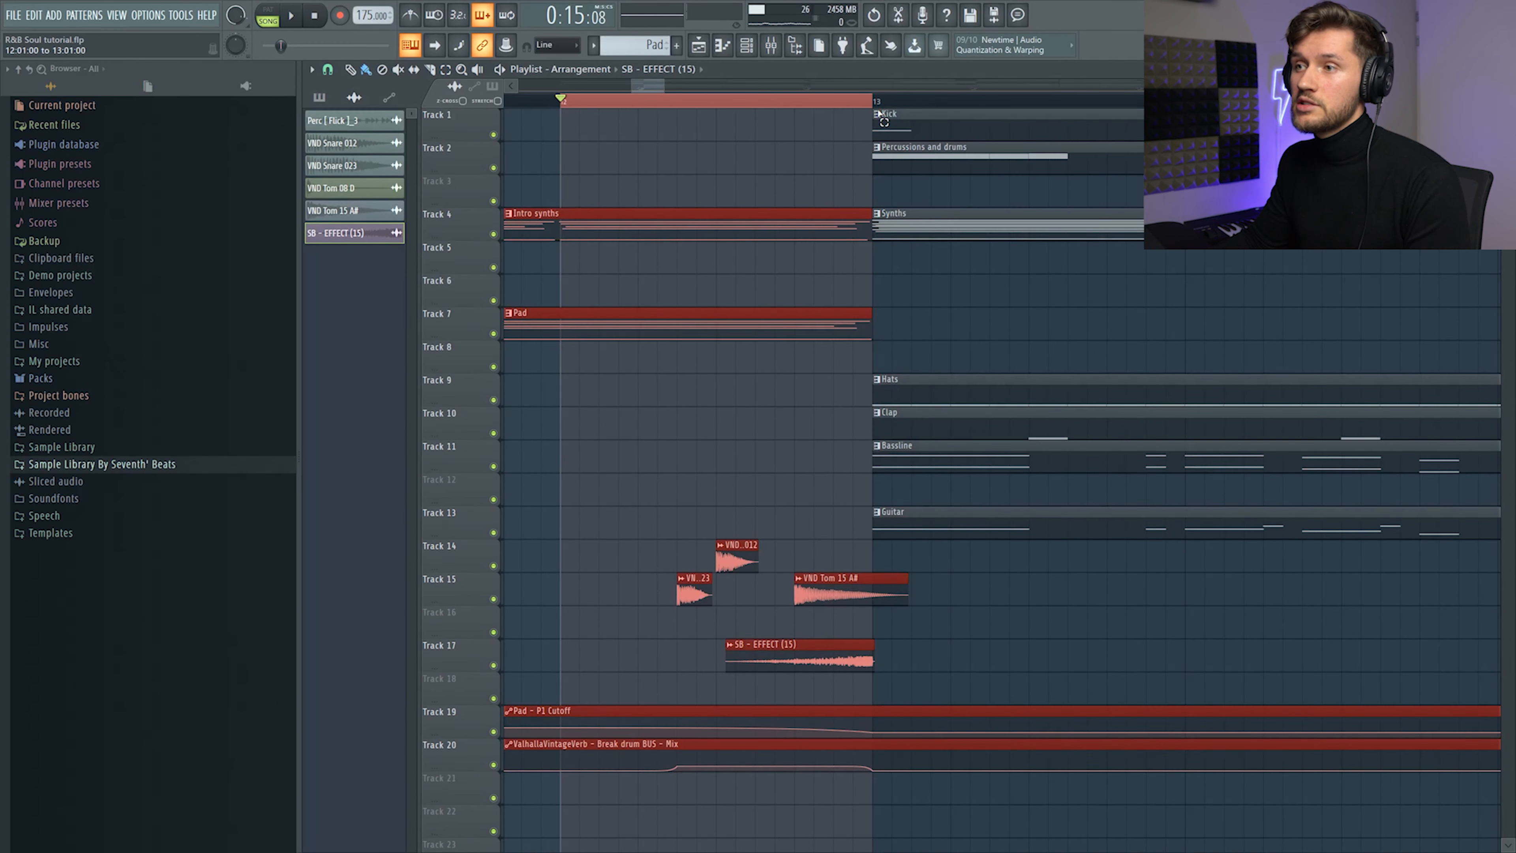